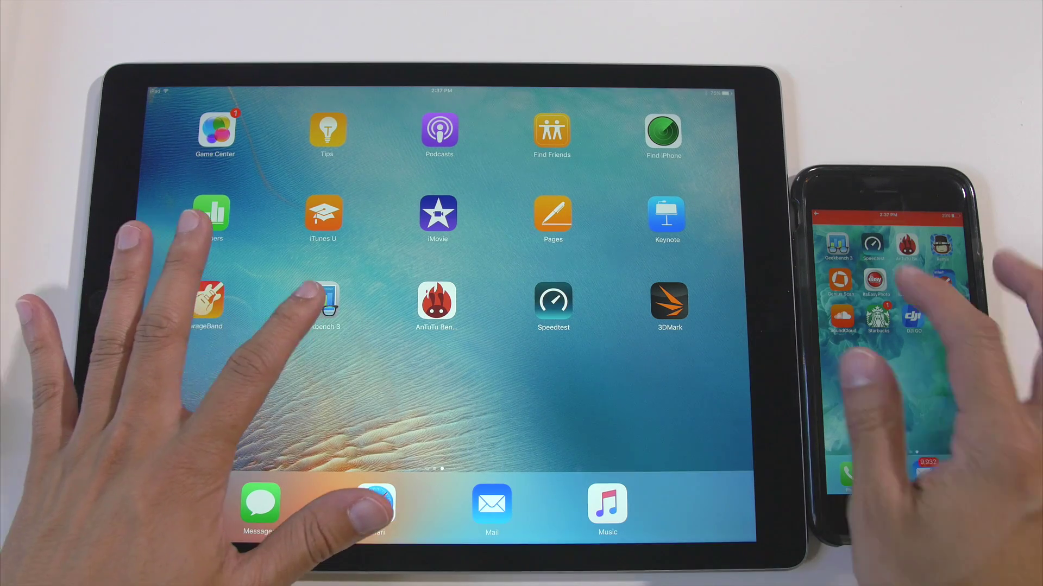
# Launch Geekbench 3 from the iPad home screen to show its welcome screen.
pyautogui.click(326, 303)
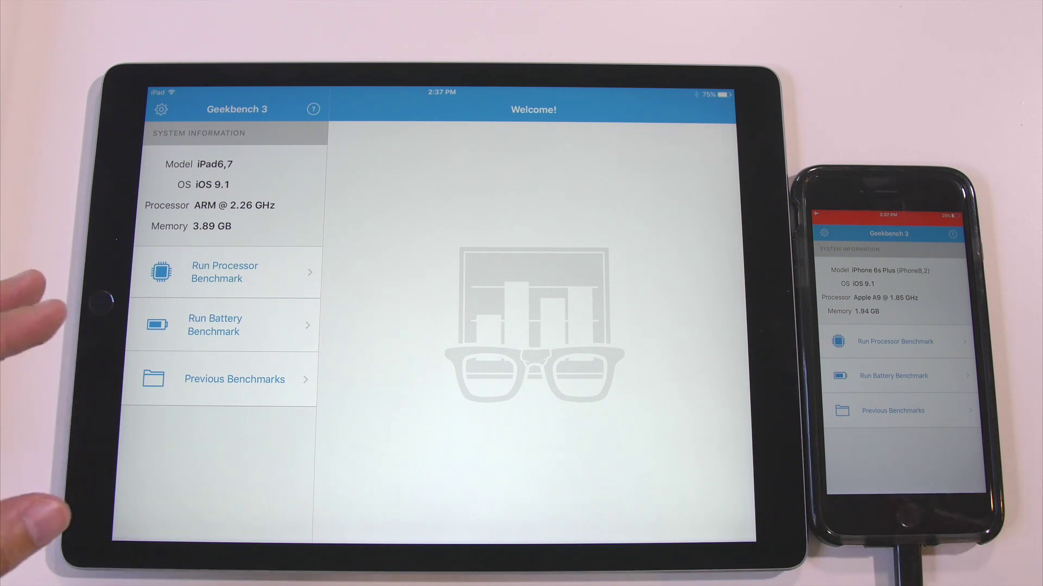
# Run the processor benchmark on the iPad until the 3243/5509 results appear.
pyautogui.click(224, 272)
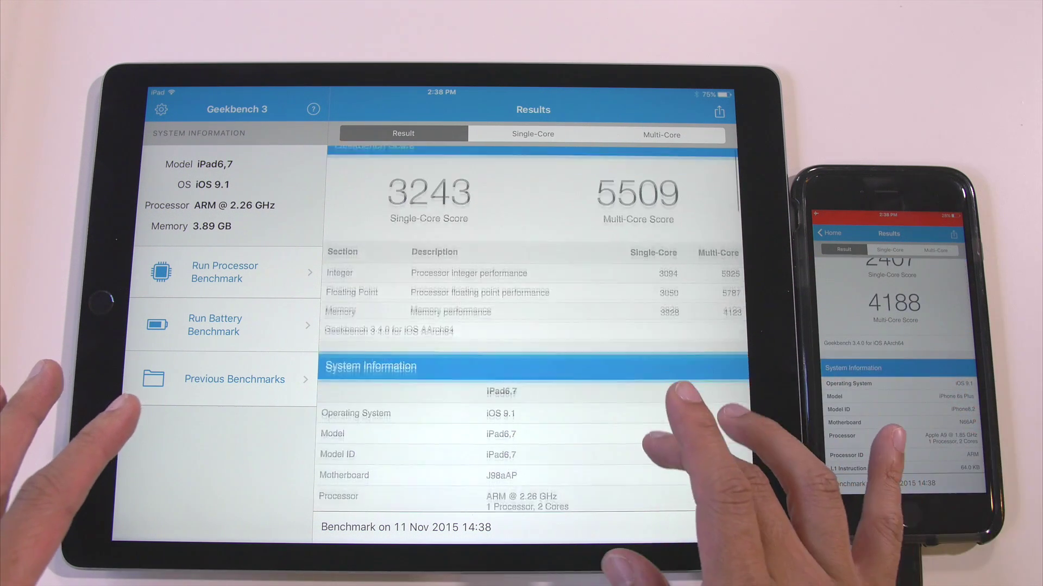
# Scroll the iPad results down to the integer, floating point, memory and system details.
pyautogui.scroll(-3)
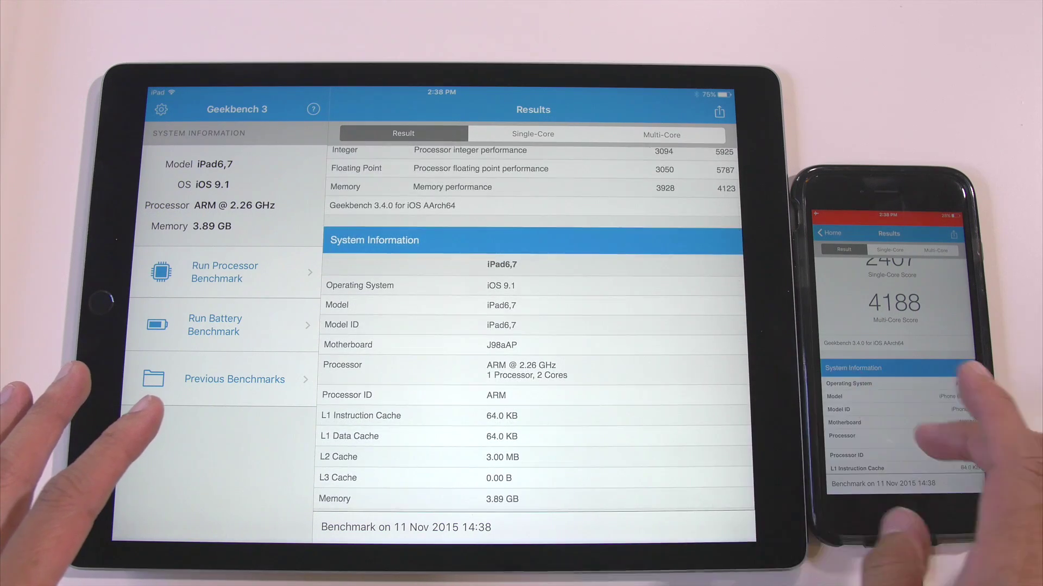
pyautogui.scroll(-3)
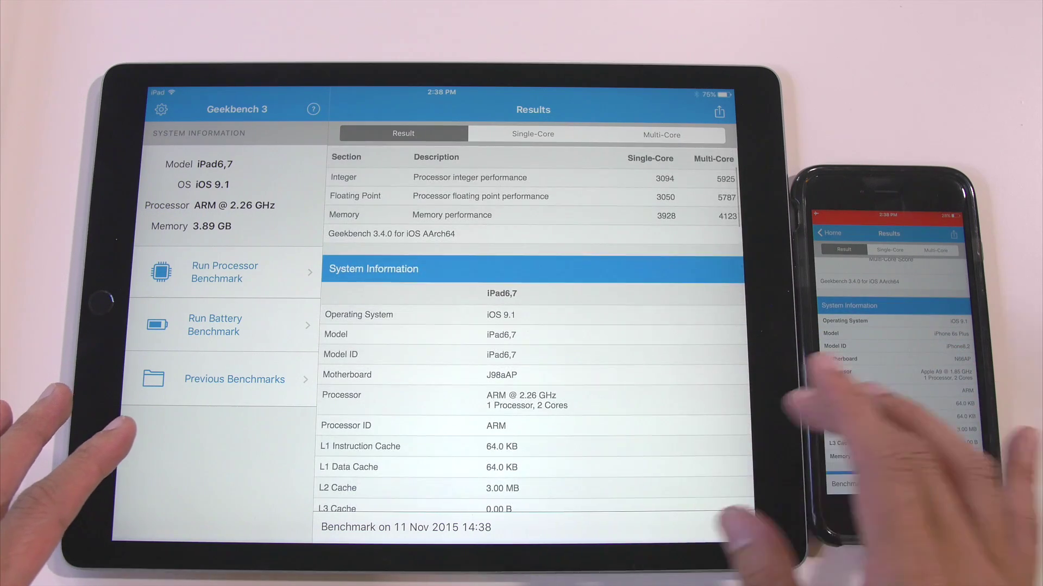